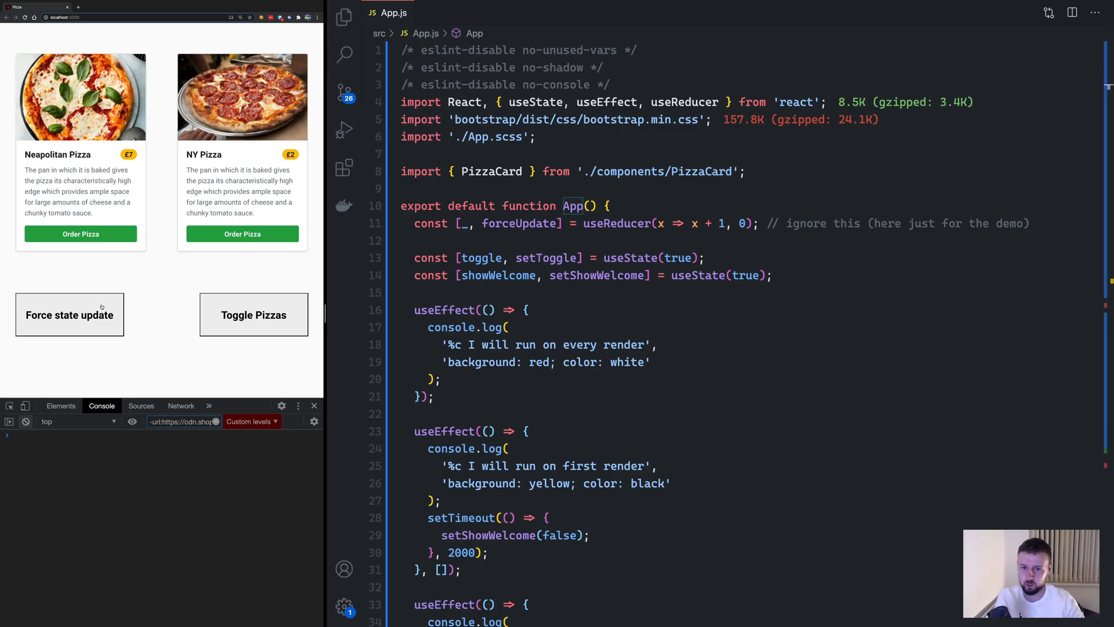
Scroll App.js down through the useEffect variants to the cleanup example
{"action": "scroll", "scroll_direction": "down", "scroll_amount": 3}
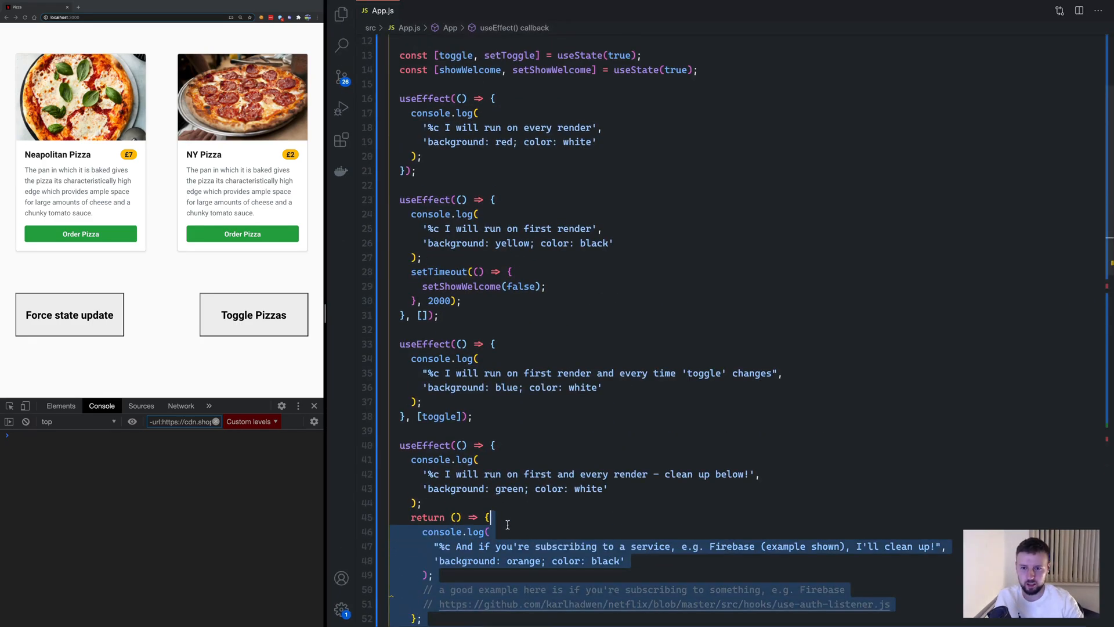
{"action": "scroll", "scroll_direction": "down", "scroll_amount": 3}
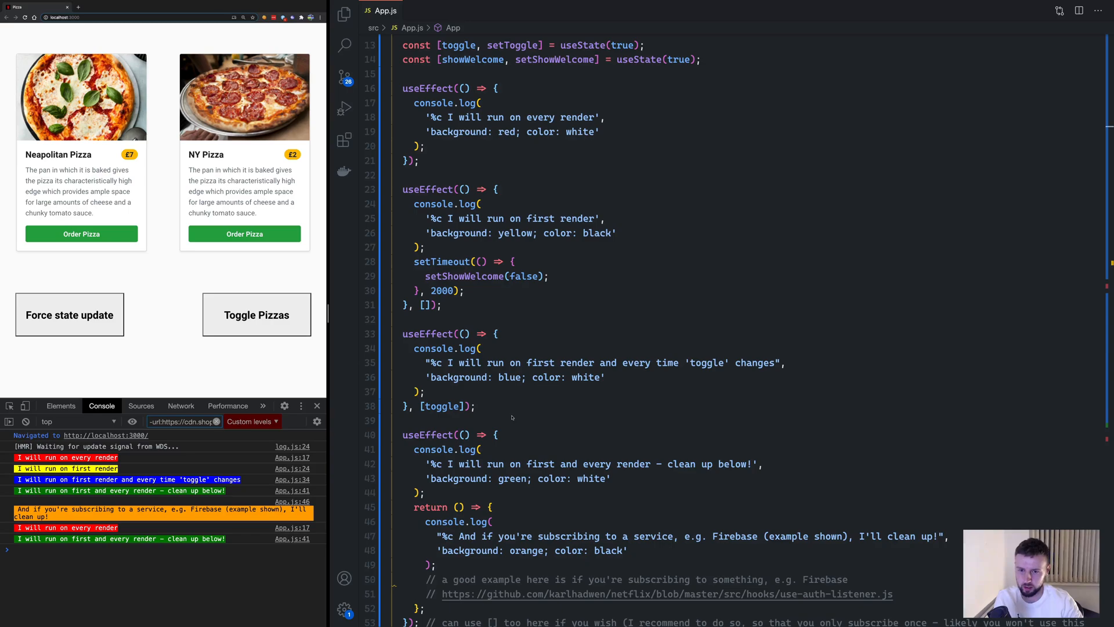
{"action": "left_click", "coordinate": [476, 406]}
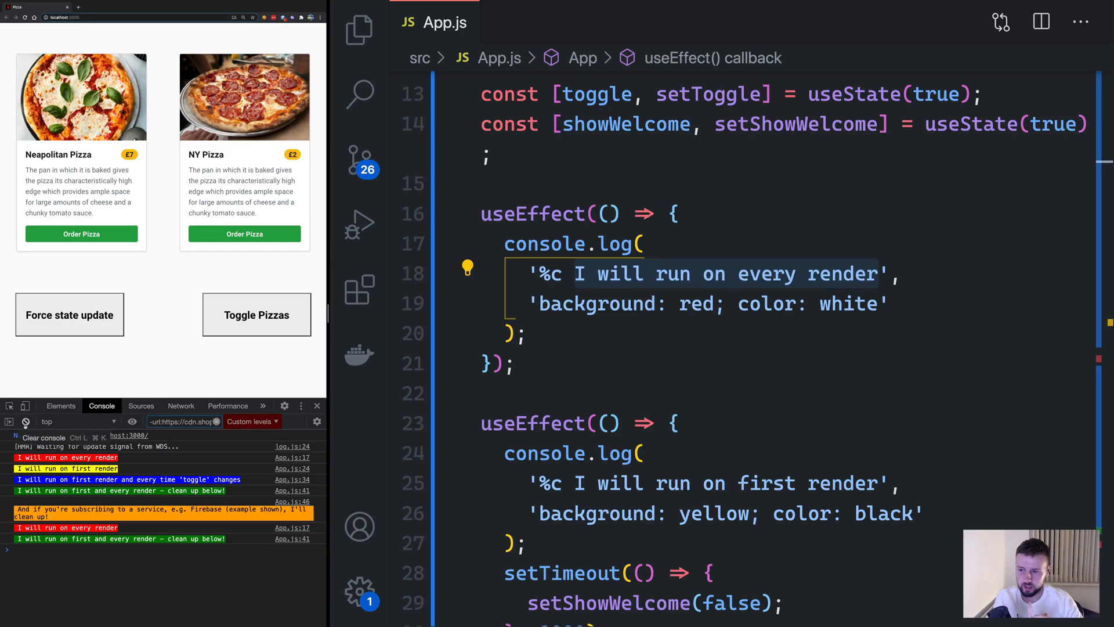
Clear the Chrome console and focus the empty-dependency useEffect with its timeout
{"action": "left_click", "coordinate": [9, 420]}
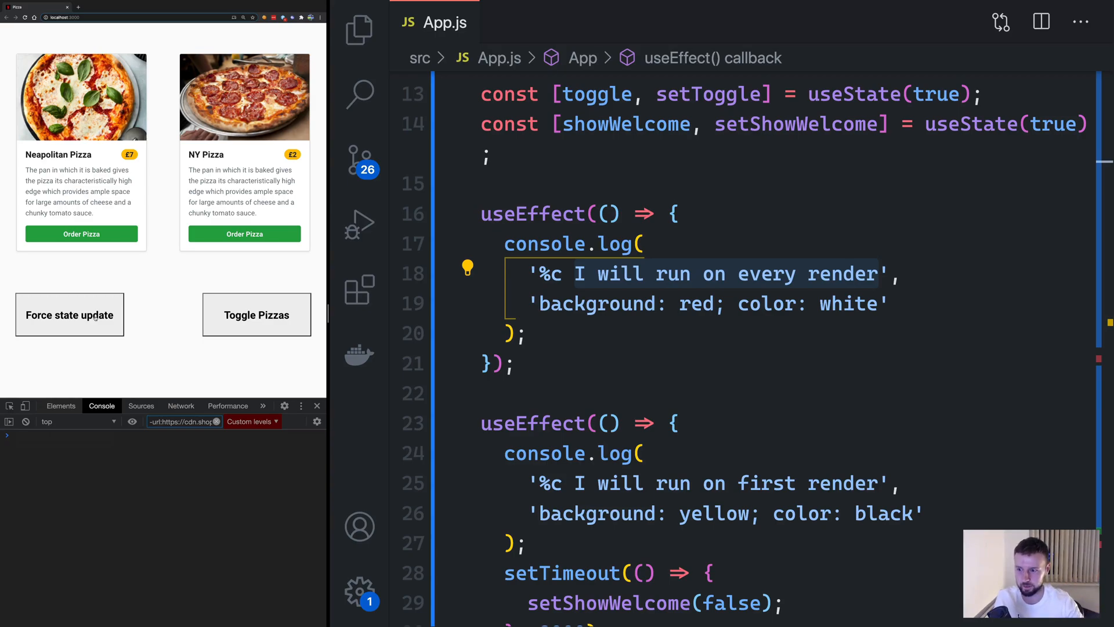
{"action": "left_click", "coordinate": [70, 315]}
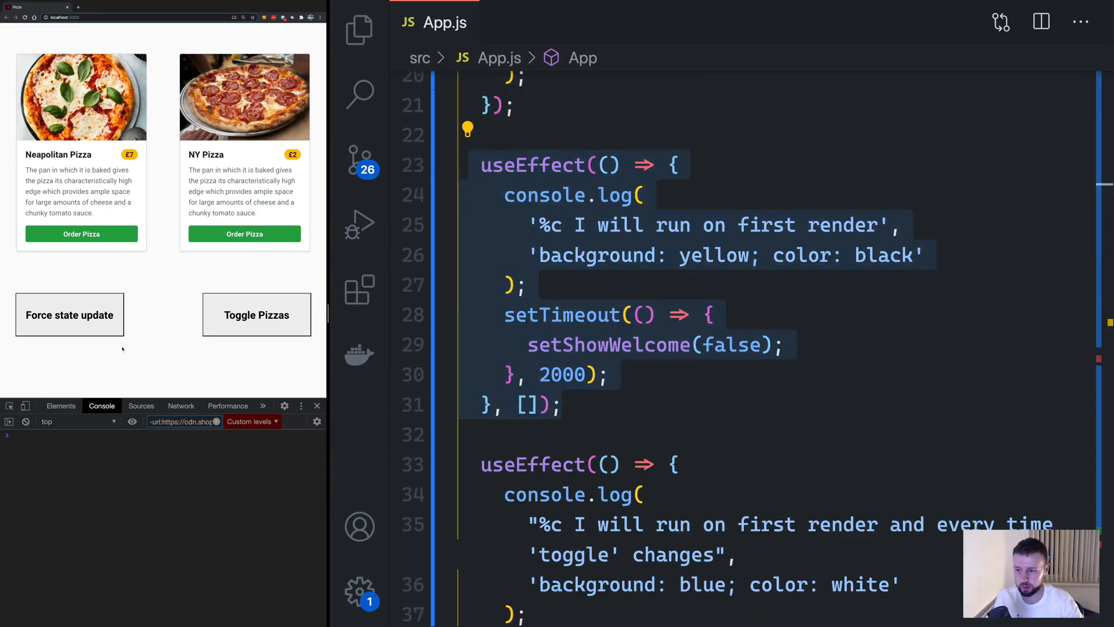
Reload the app to rerun the effects and highlight the [] useEffect block
{"action": "left_click", "coordinate": [494, 165]}
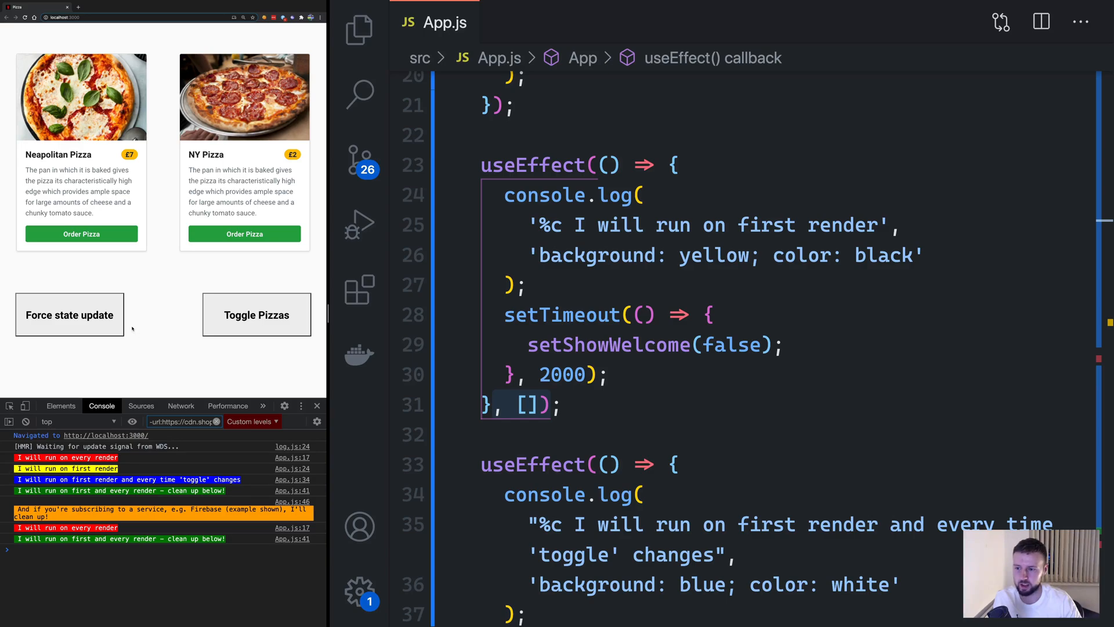
{"action": "left_click", "coordinate": [69, 315]}
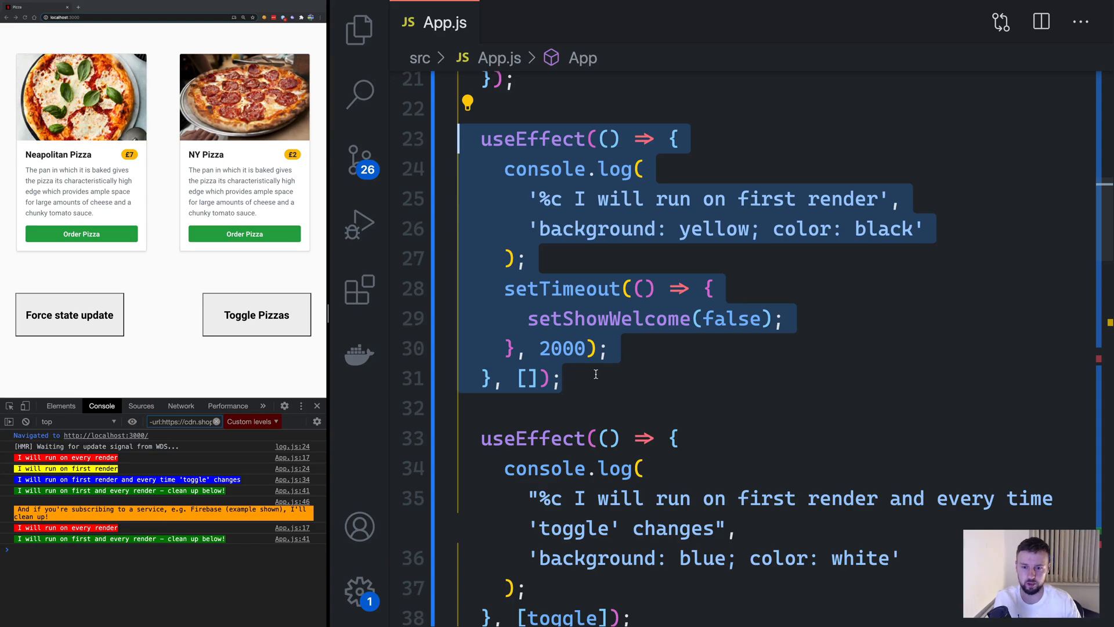
Scroll App.js down to the useEffect that depends on [toggle]
{"action": "scroll", "scroll_direction": "down", "scroll_amount": 3}
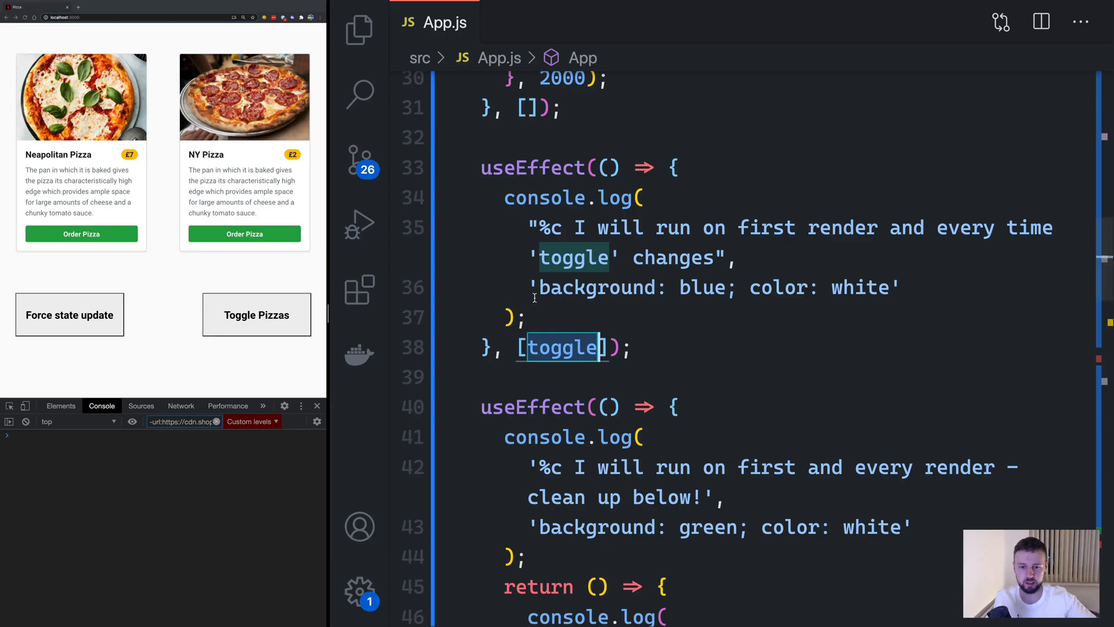
{"action": "scroll", "scroll_direction": "down", "scroll_amount": 3}
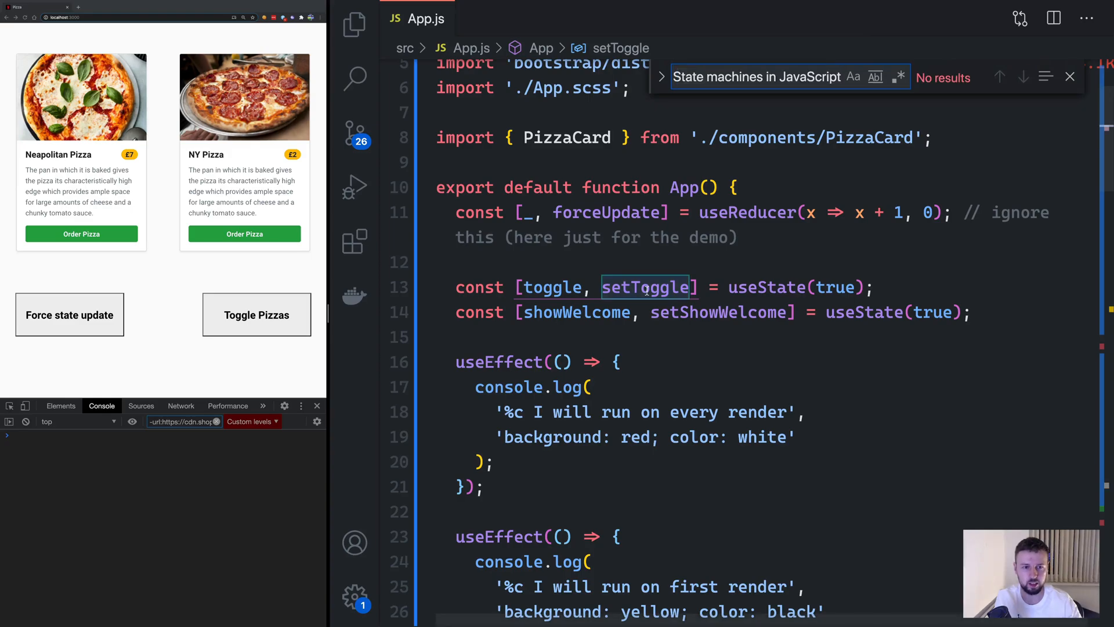
Find 'setToggle' in App.js, then hide the pizzas with Toggle Pizzas
{"action": "type", "text": "setToggle"}
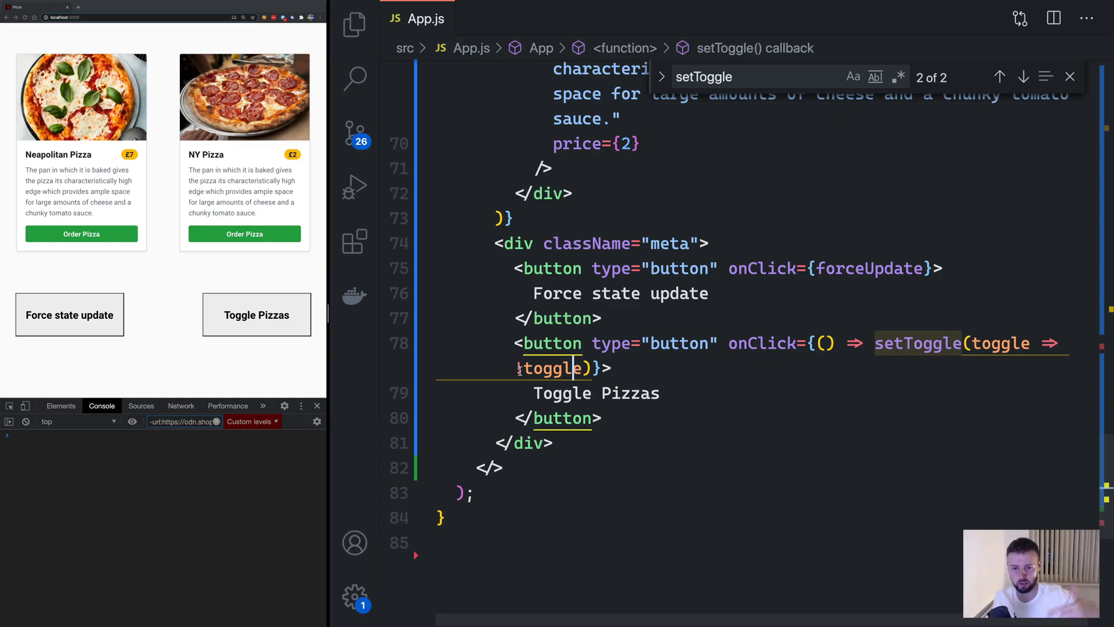
{"action": "left_click", "coordinate": [257, 315]}
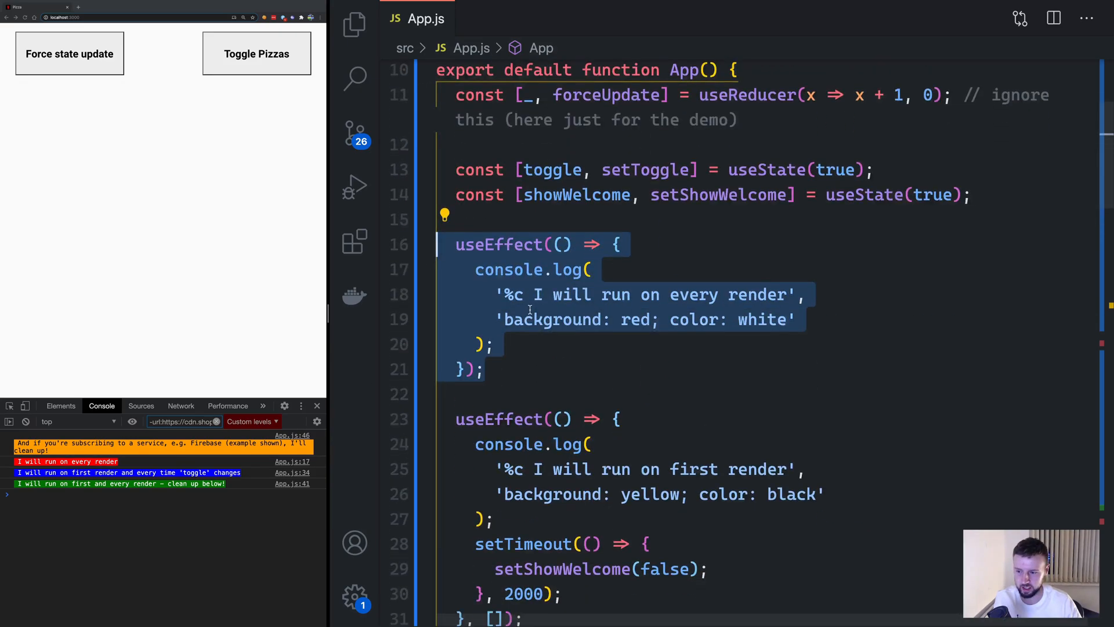
{"action": "scroll", "scroll_direction": "down", "scroll_amount": 3}
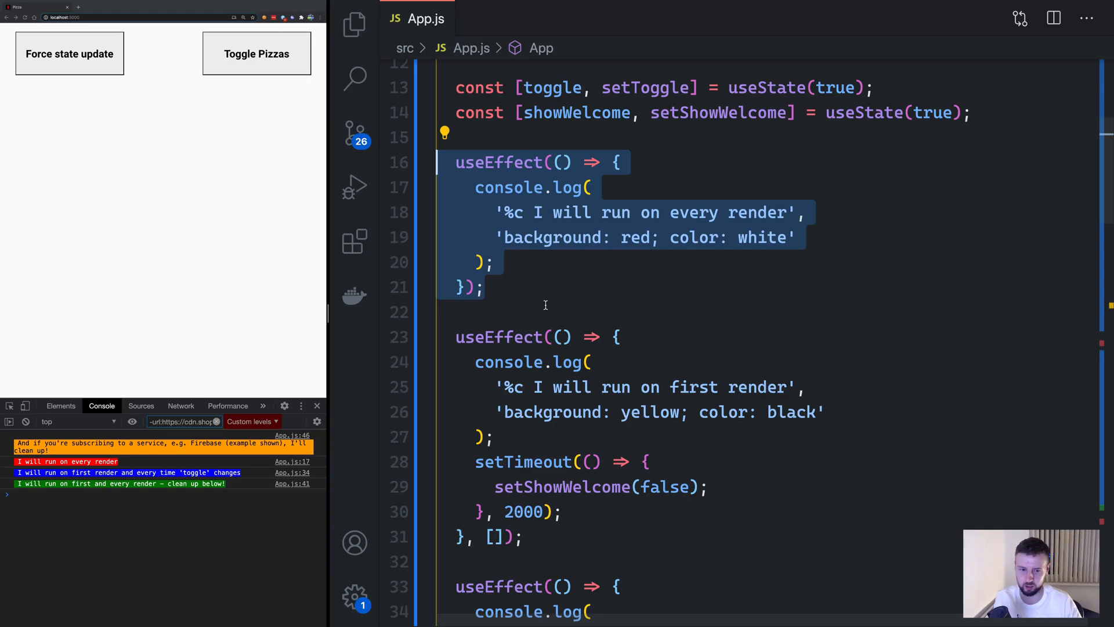
{"action": "scroll", "scroll_direction": "down", "scroll_amount": 3}
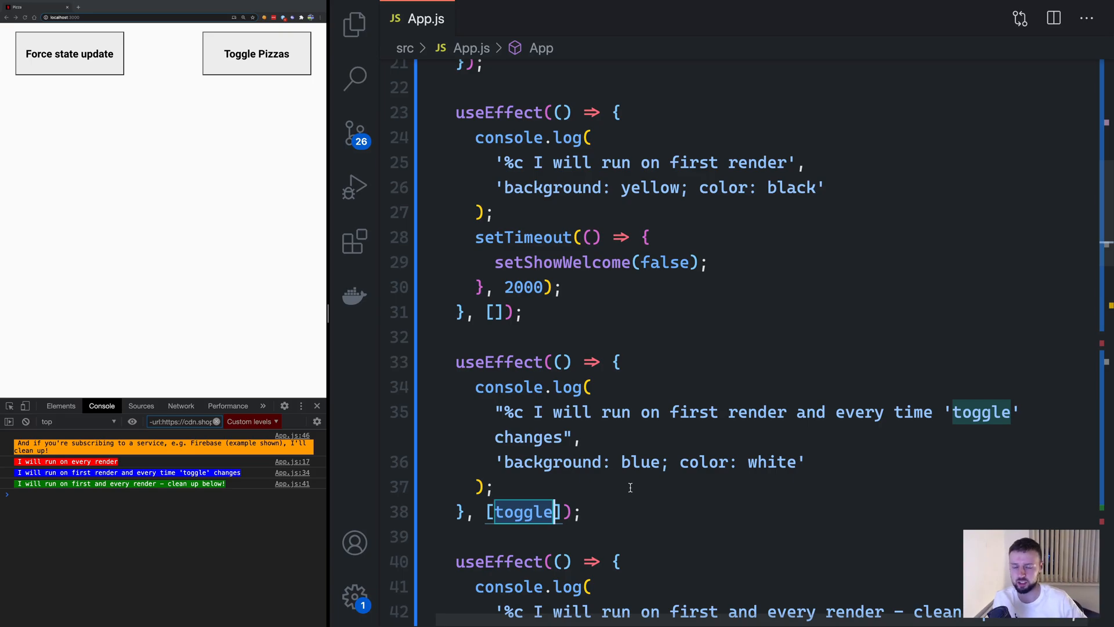
{"action": "scroll", "scroll_direction": "down", "scroll_amount": 3}
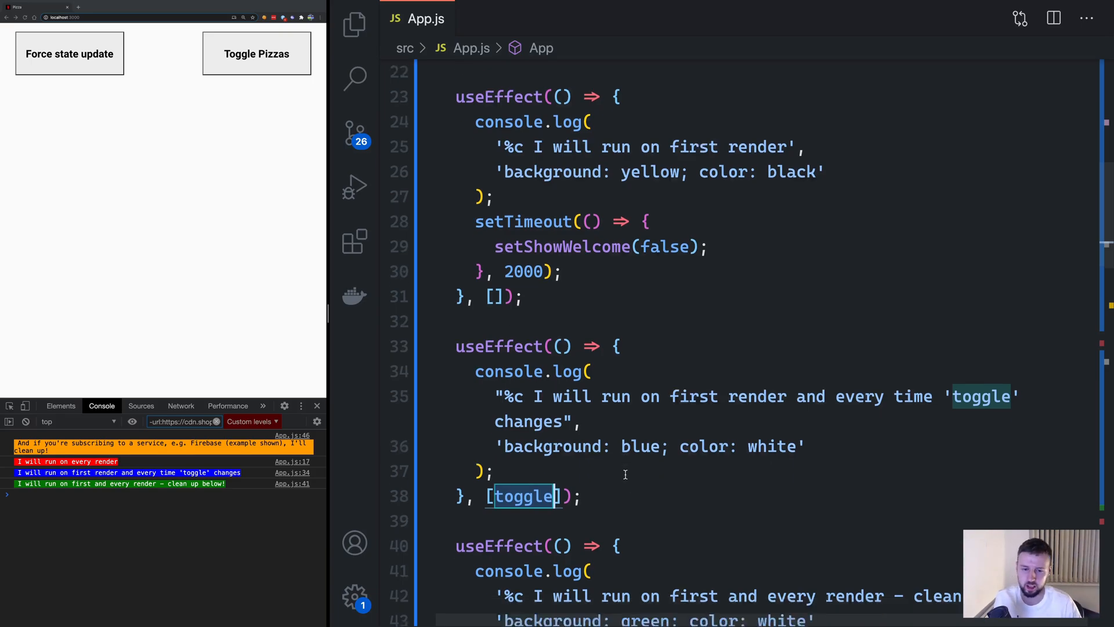
Scroll App.js down to the last useEffect with its return cleanup function
{"action": "scroll", "scroll_direction": "down", "scroll_amount": 3}
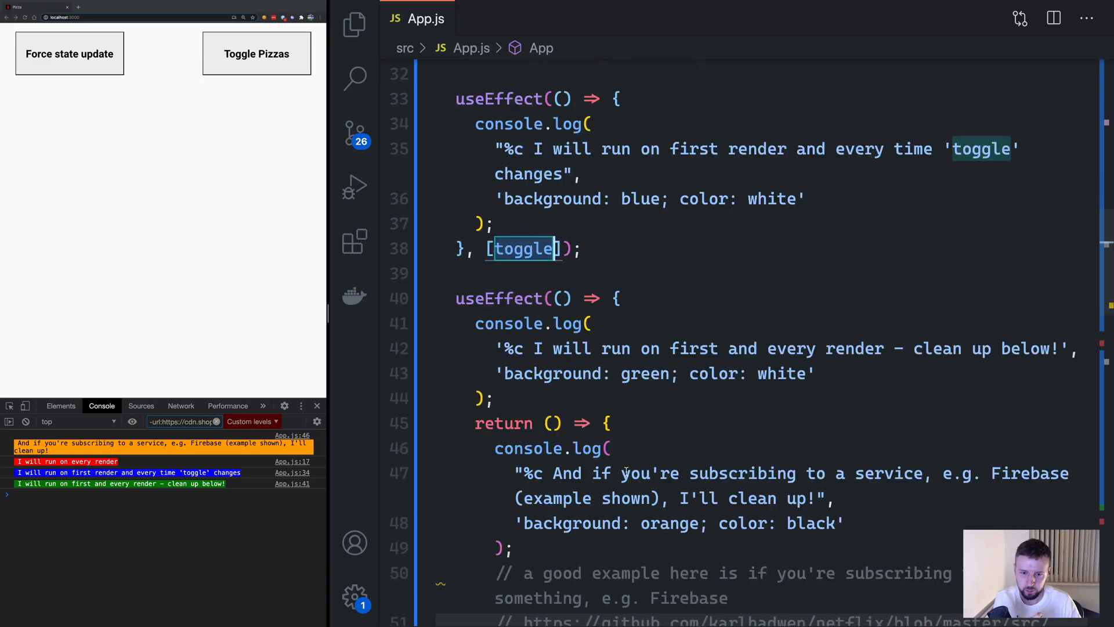
{"action": "scroll", "scroll_direction": "down", "scroll_amount": 3}
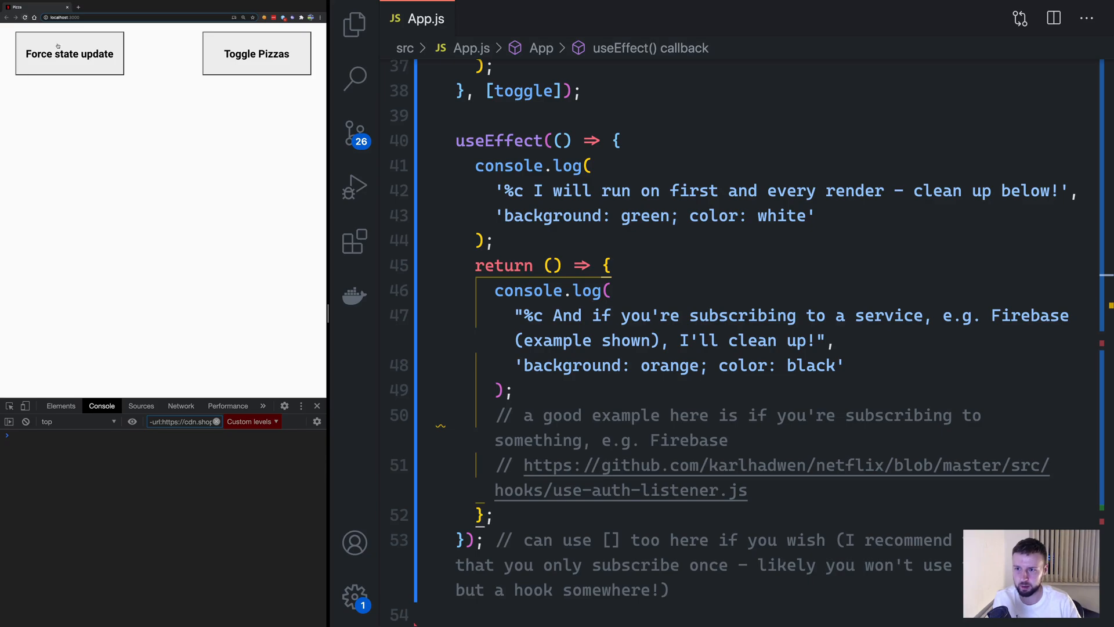
Reload the localhost pizza app so every effect logs from a fresh start
{"action": "left_click", "coordinate": [256, 54]}
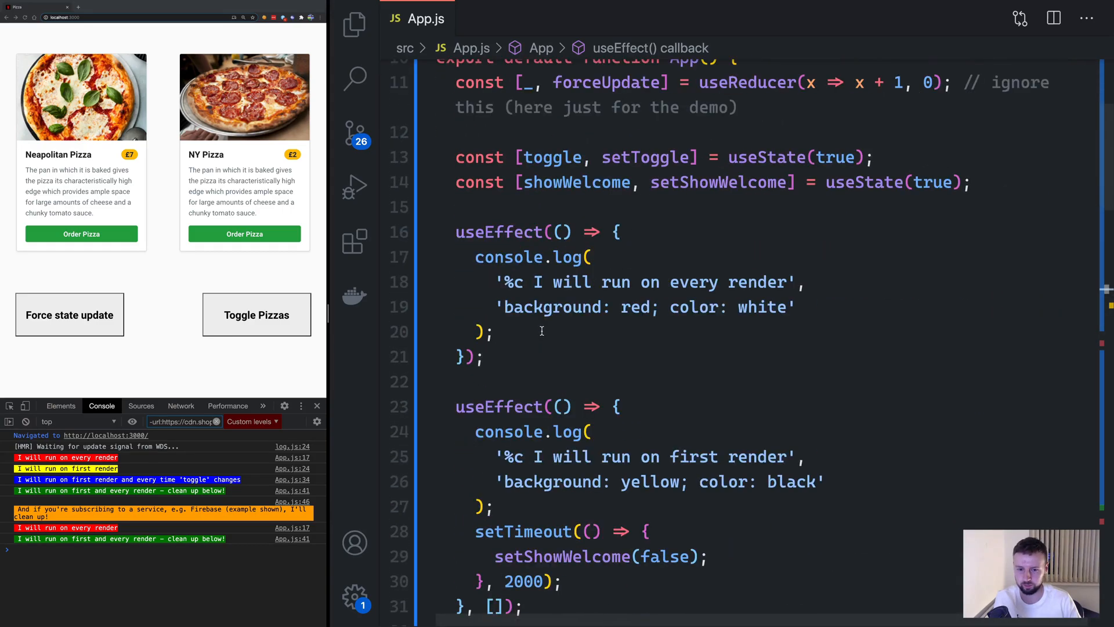
{"action": "scroll", "scroll_direction": "down", "scroll_amount": 3}
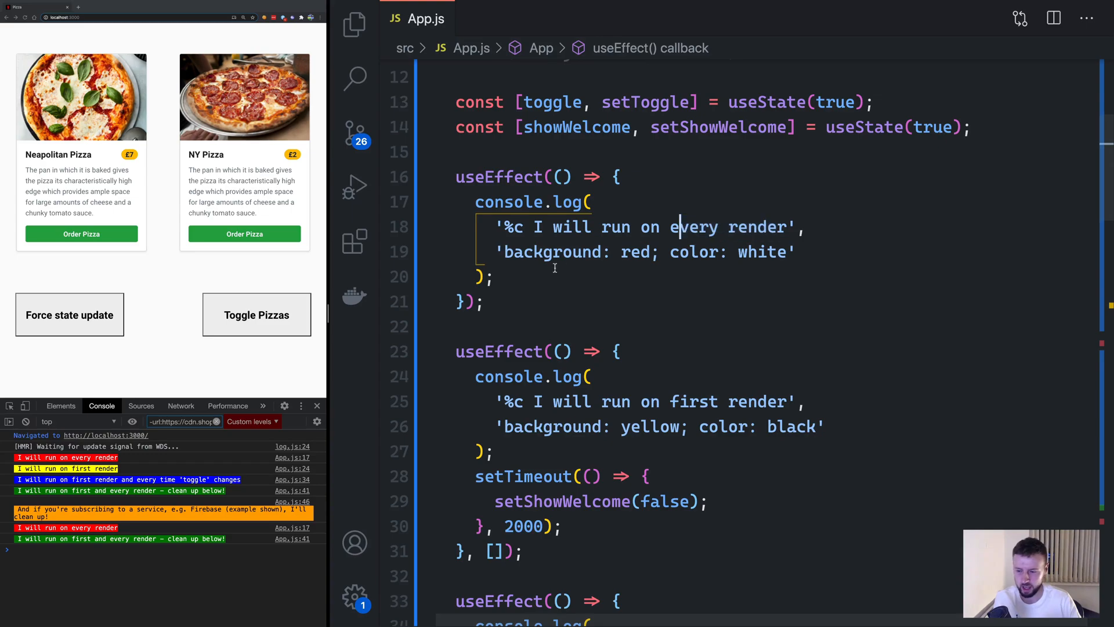
{"action": "scroll", "scroll_direction": "down", "scroll_amount": 3}
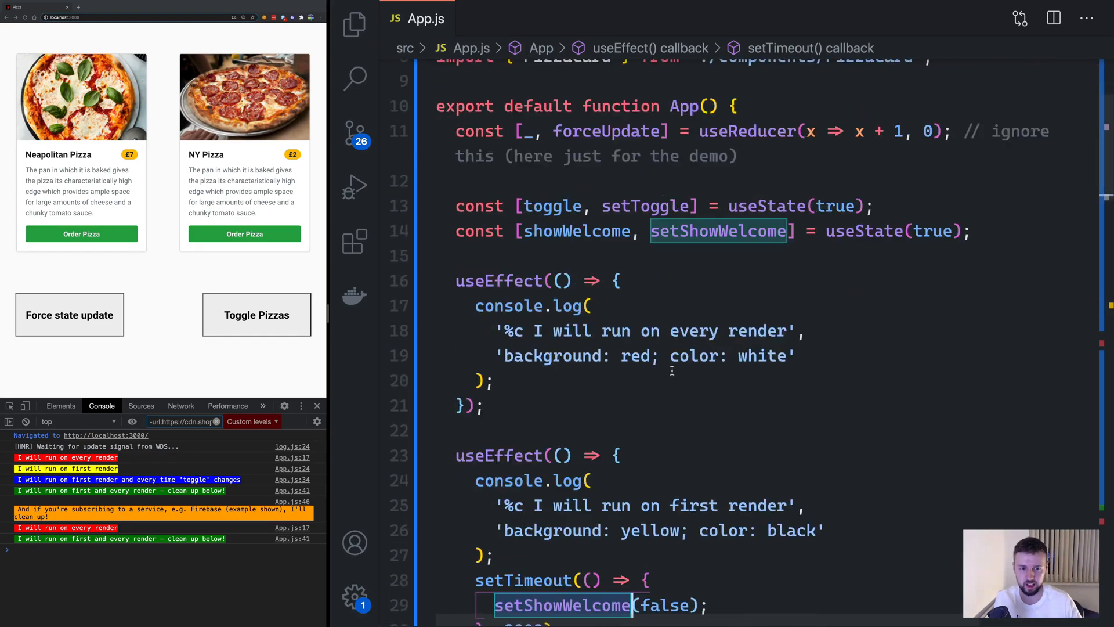
{"action": "scroll", "scroll_direction": "down", "scroll_amount": 3}
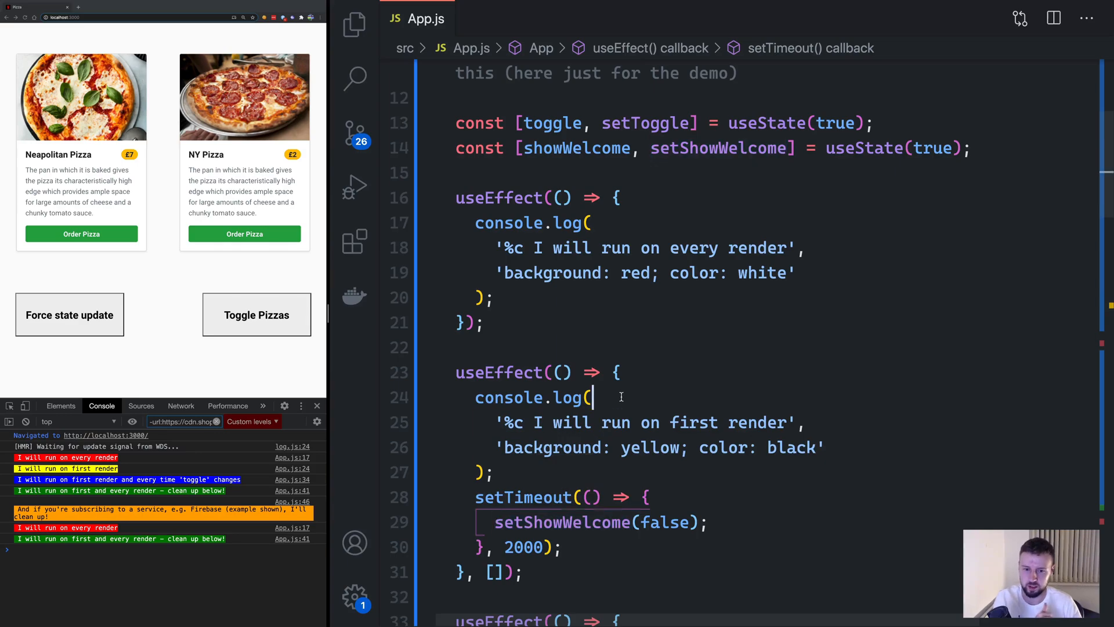
{"action": "scroll", "scroll_direction": "down", "scroll_amount": 3}
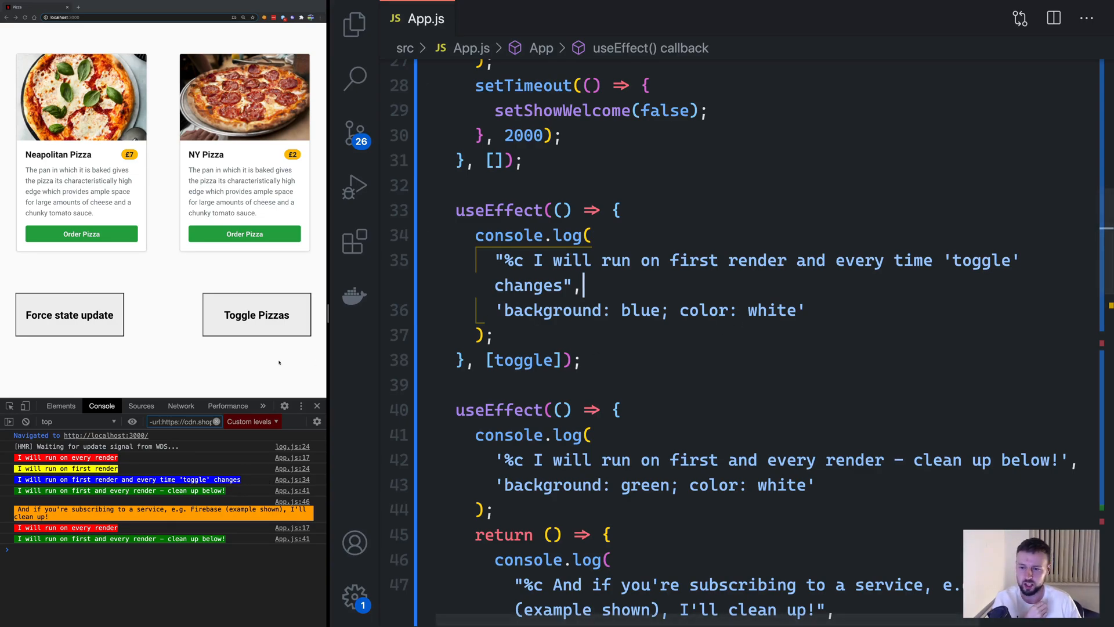
Toggle the pizza cards off and on again, then clear the console output
{"action": "left_click", "coordinate": [256, 315]}
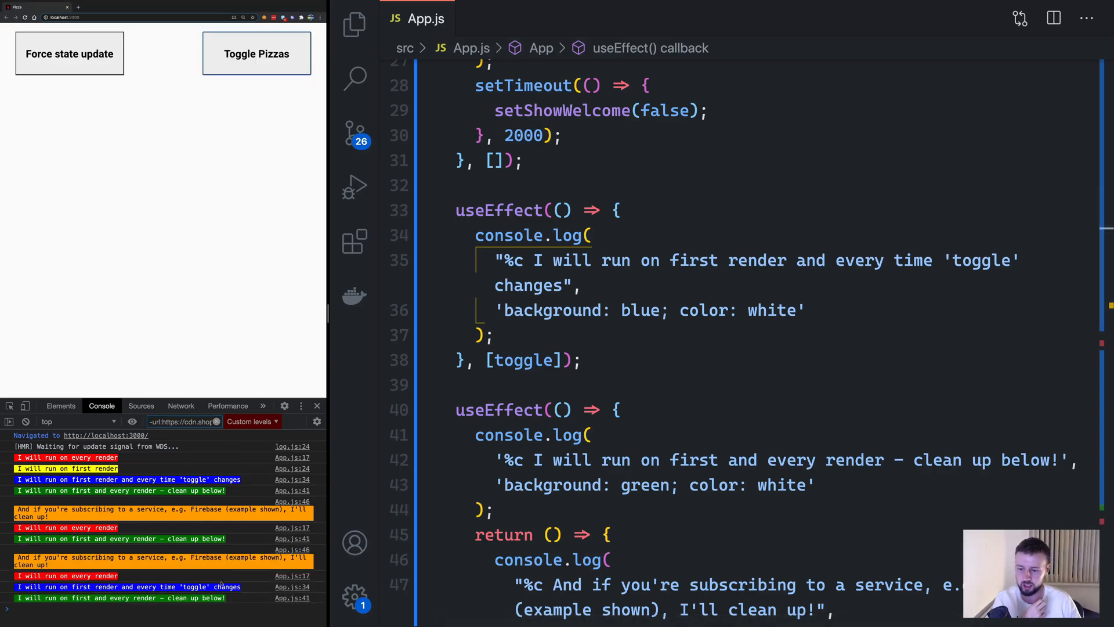
{"action": "left_click", "coordinate": [257, 315]}
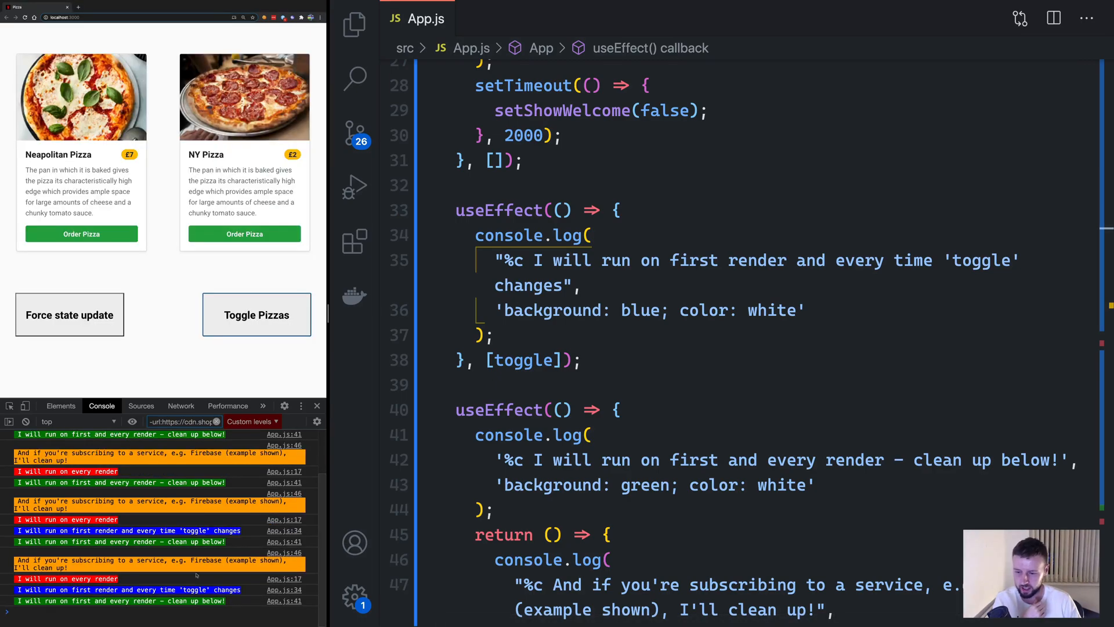
{"action": "left_click", "coordinate": [257, 314]}
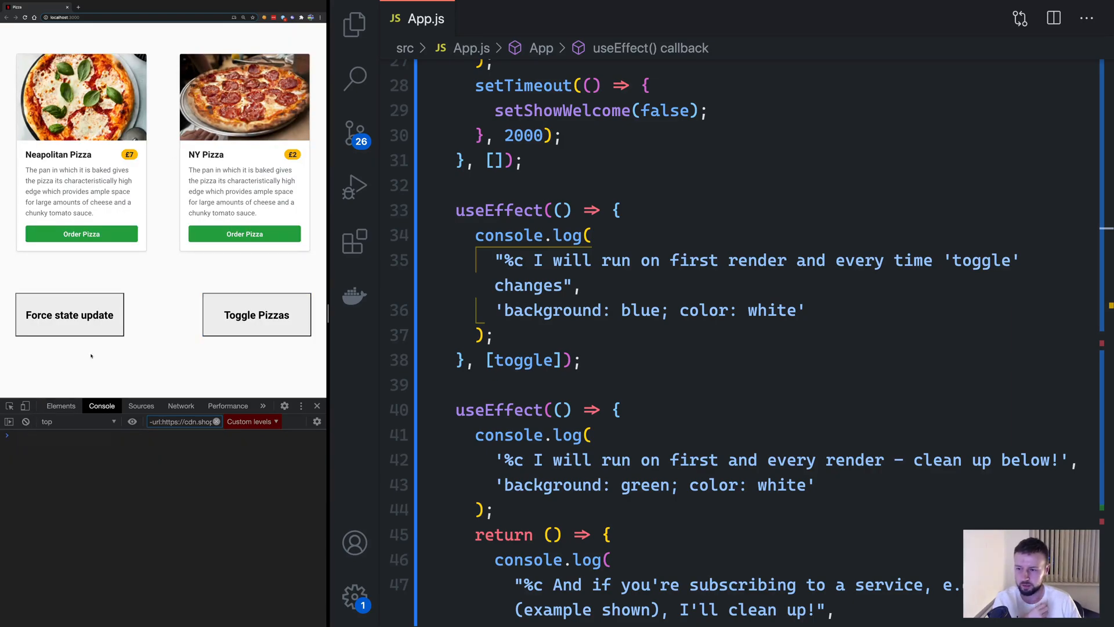
Force a state update and scroll the code beside its cleanup and render logs
{"action": "left_click", "coordinate": [70, 315]}
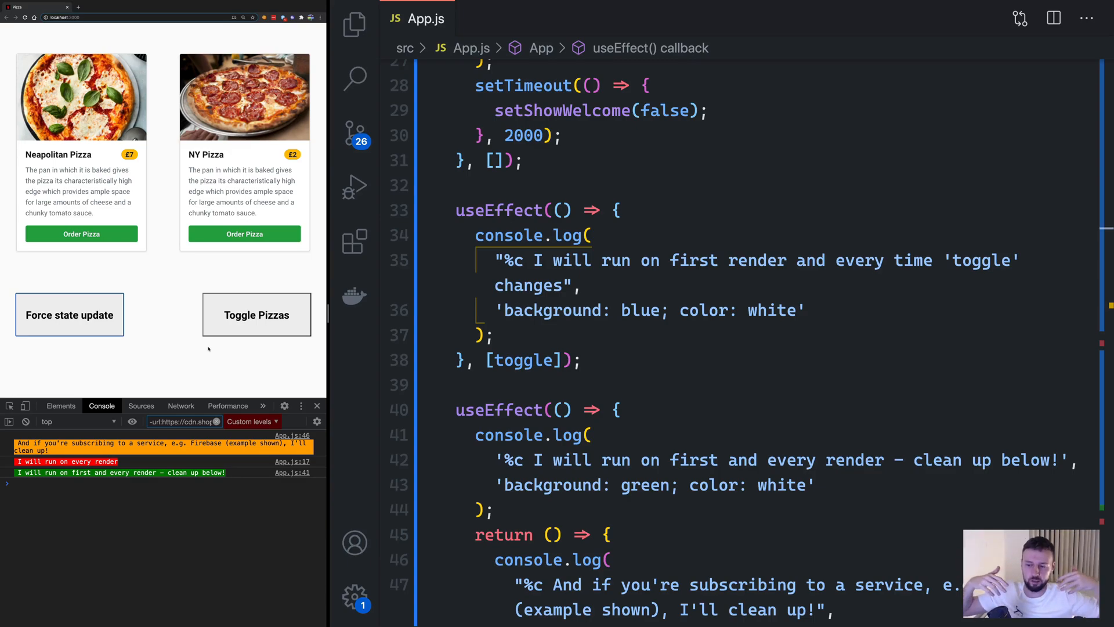
{"action": "scroll", "scroll_direction": "down", "scroll_amount": 3}
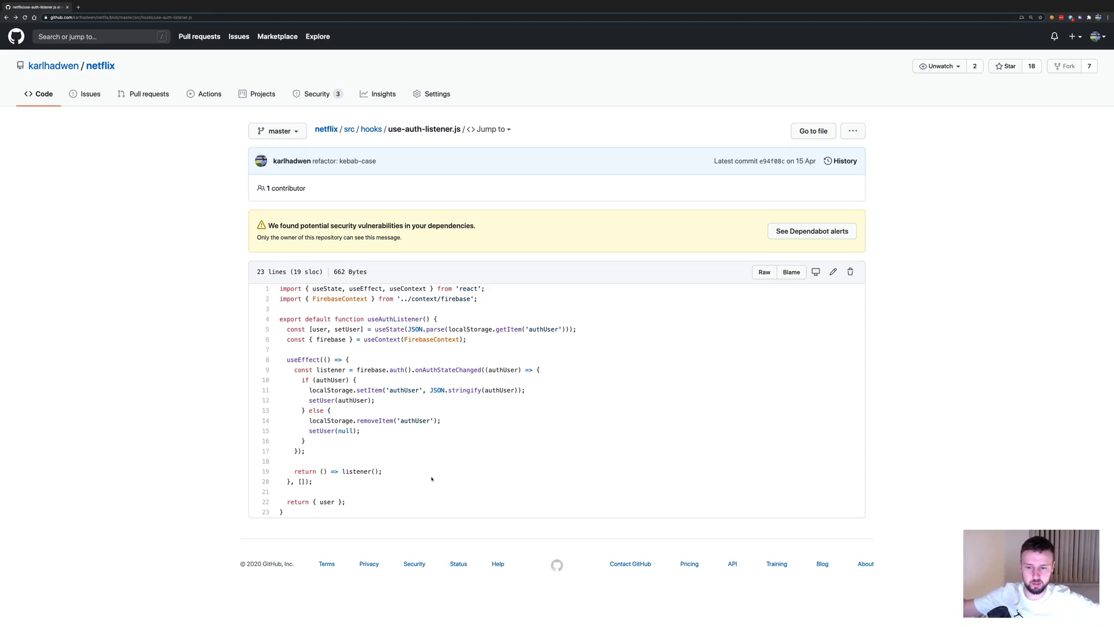
{"action": "mouse_move", "coordinate": [407, 469]}
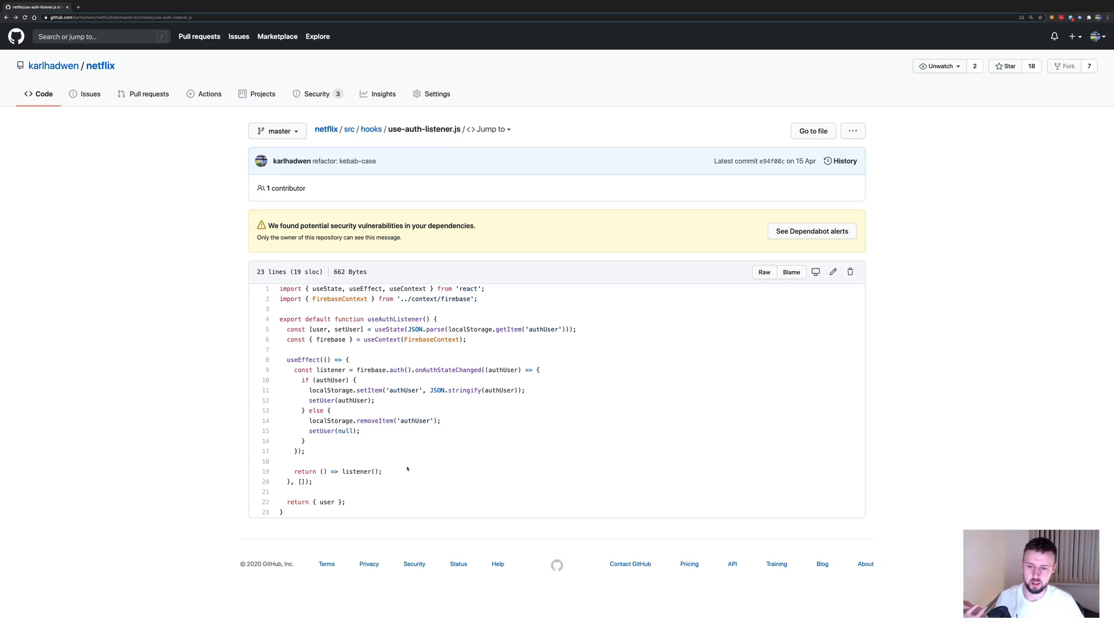
Open use-auth-listener.js on GitHub showing the return () => listener() cleanup
{"action": "double_click", "coordinate": [300, 480]}
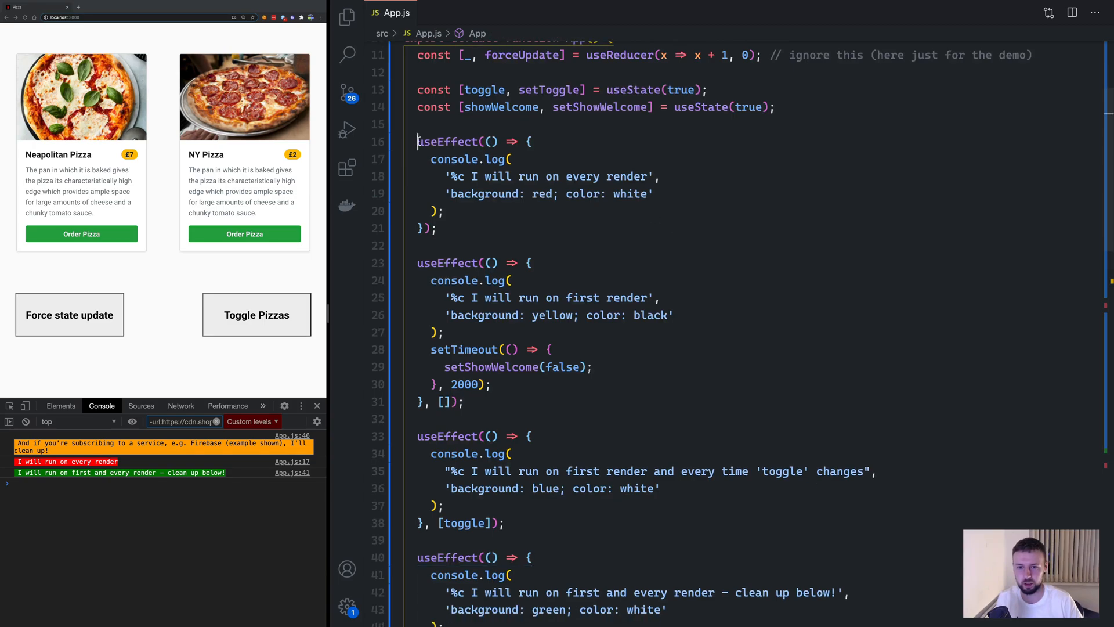
Scroll App.js down to the every-render and first-render useEffect variants
{"action": "scroll", "scroll_direction": "down", "scroll_amount": 3}
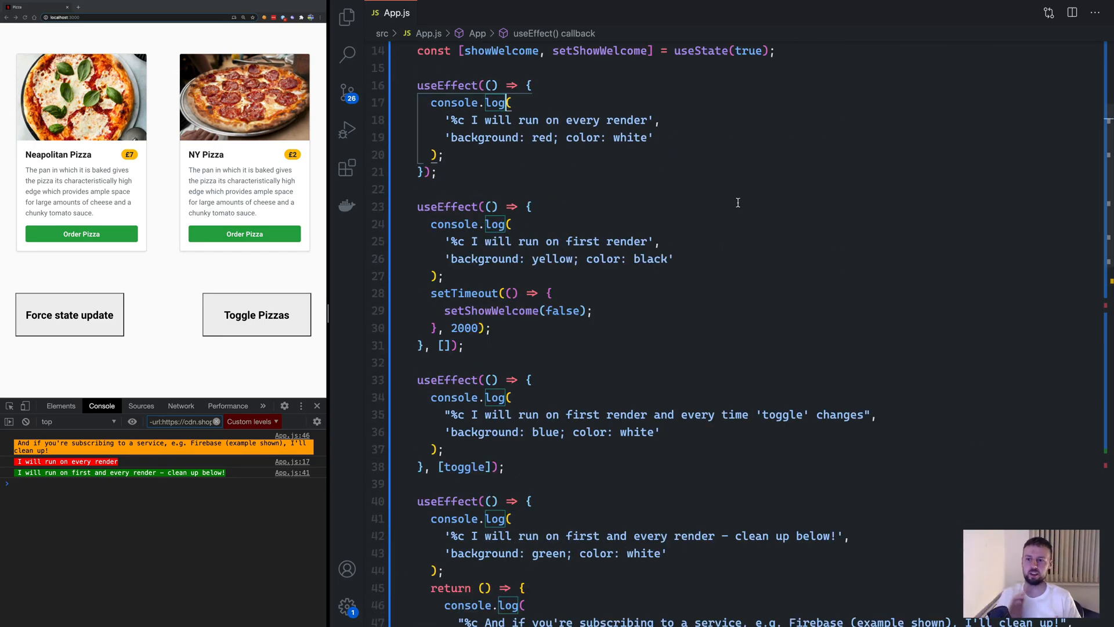